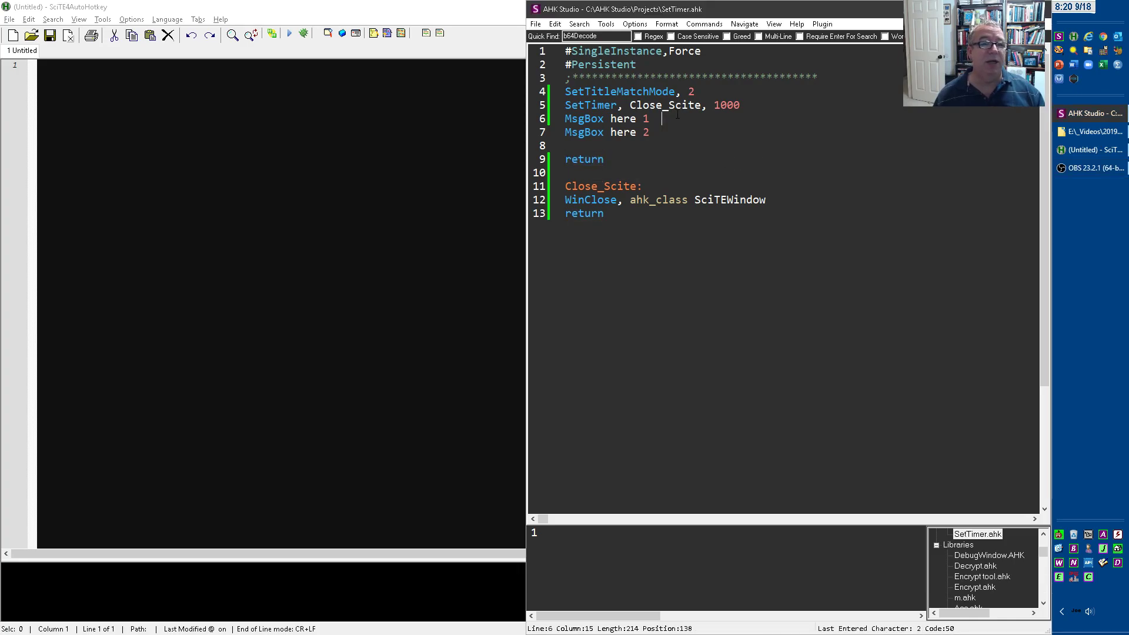
# - Add SetTimer, Close_Scite, 1000 after SetTitleMatchMode, 2 in SetTimer.ahk
pyautogui.click(690, 51)
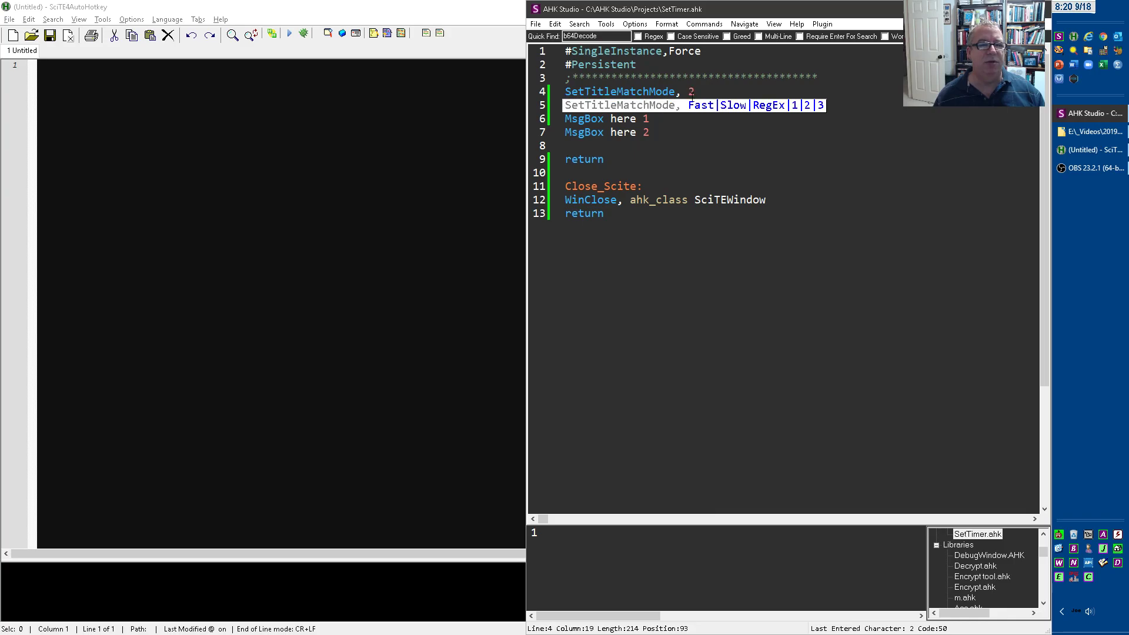
pyautogui.write('SetTimer, Close_Scite, 1000')
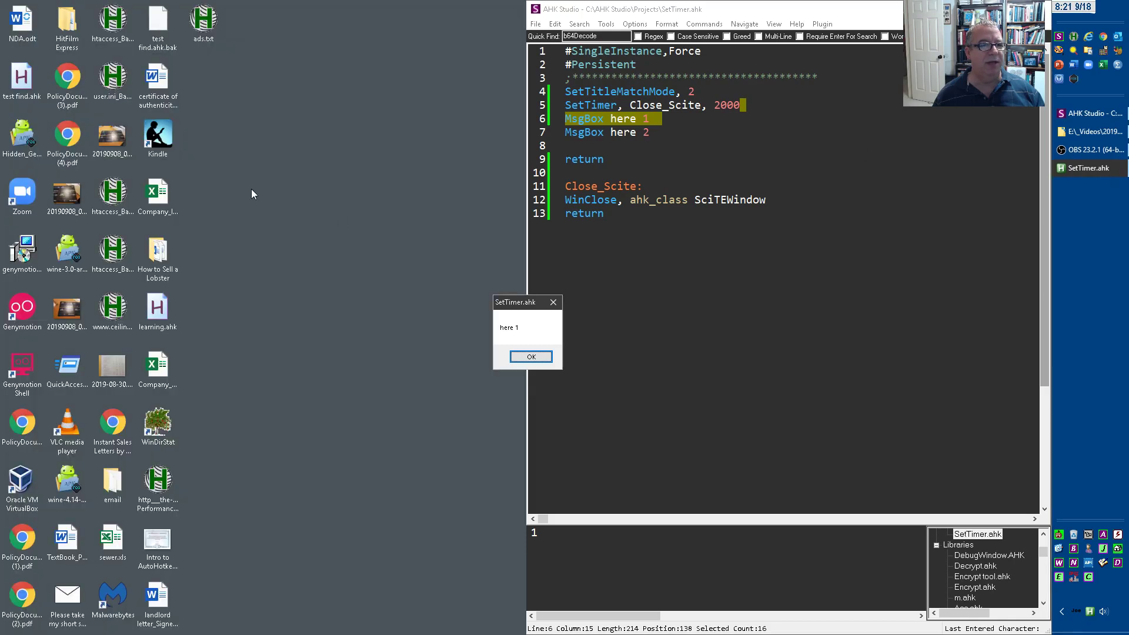
pyautogui.moveTo(374, 198)
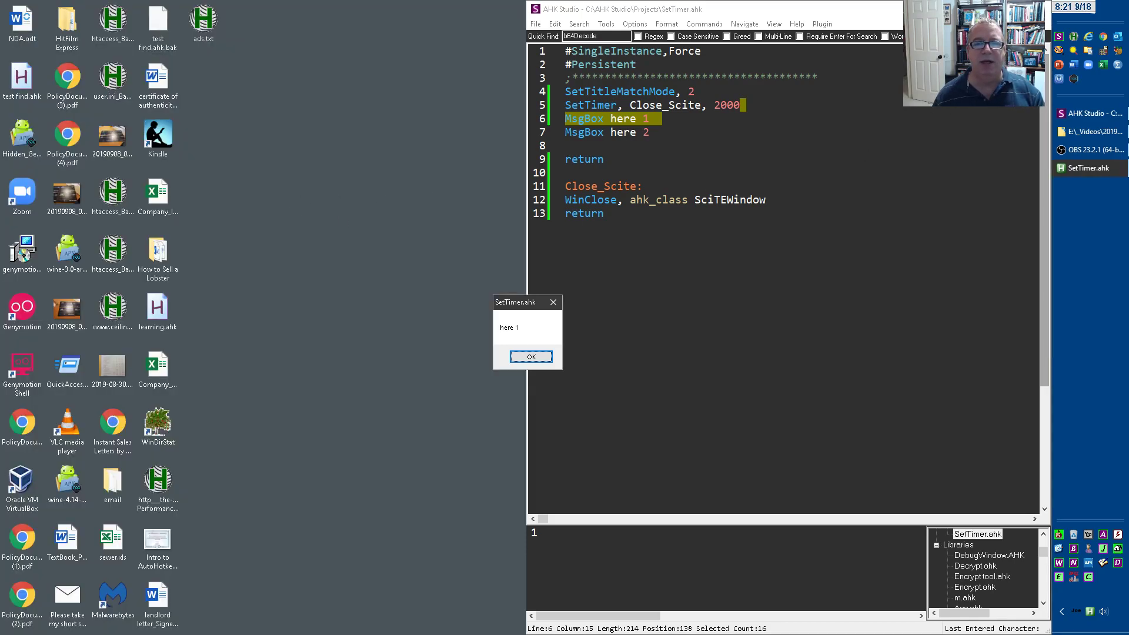
pyautogui.moveTo(542, 339)
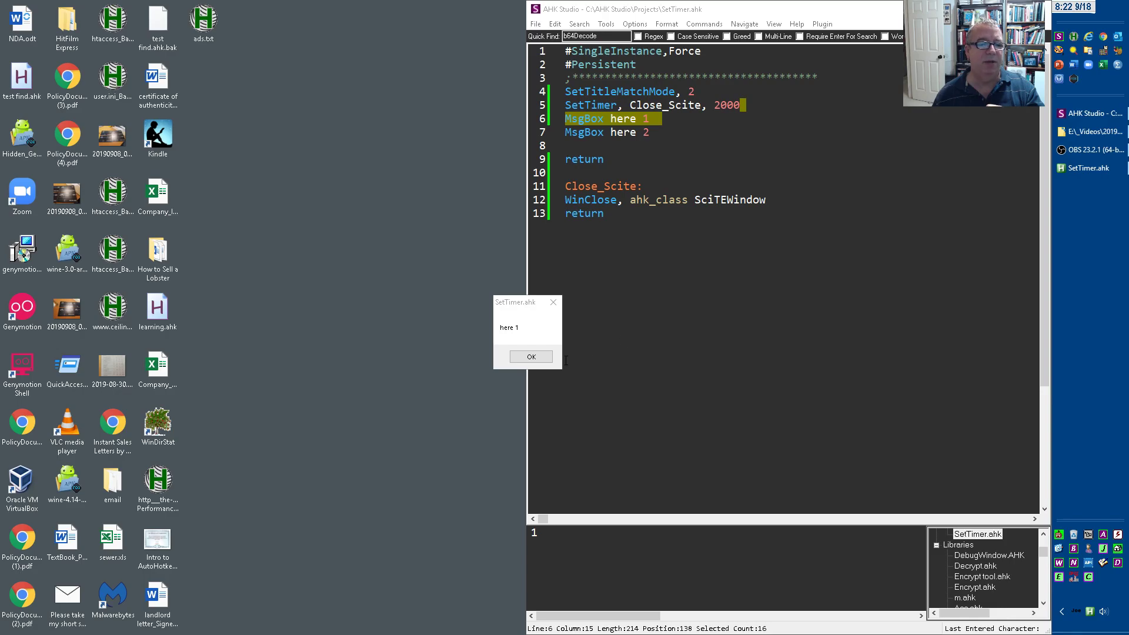
# - Dismiss the script's 'here 1' and 'here 2' message boxes with OK
pyautogui.click(530, 356)
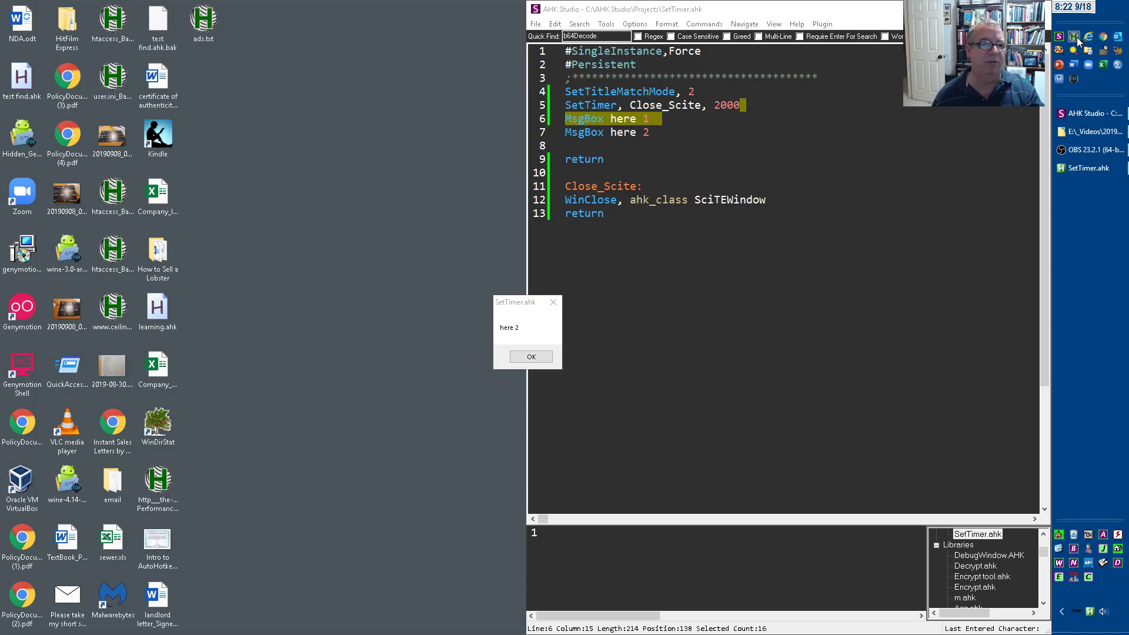
pyautogui.click(532, 356)
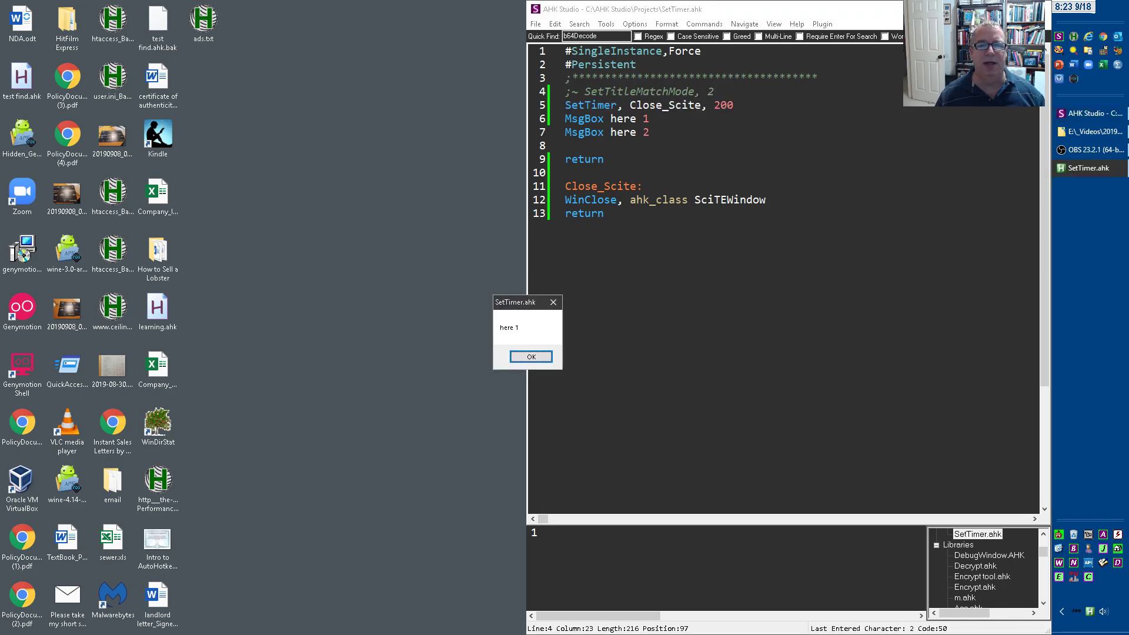
pyautogui.moveTo(1073, 40)
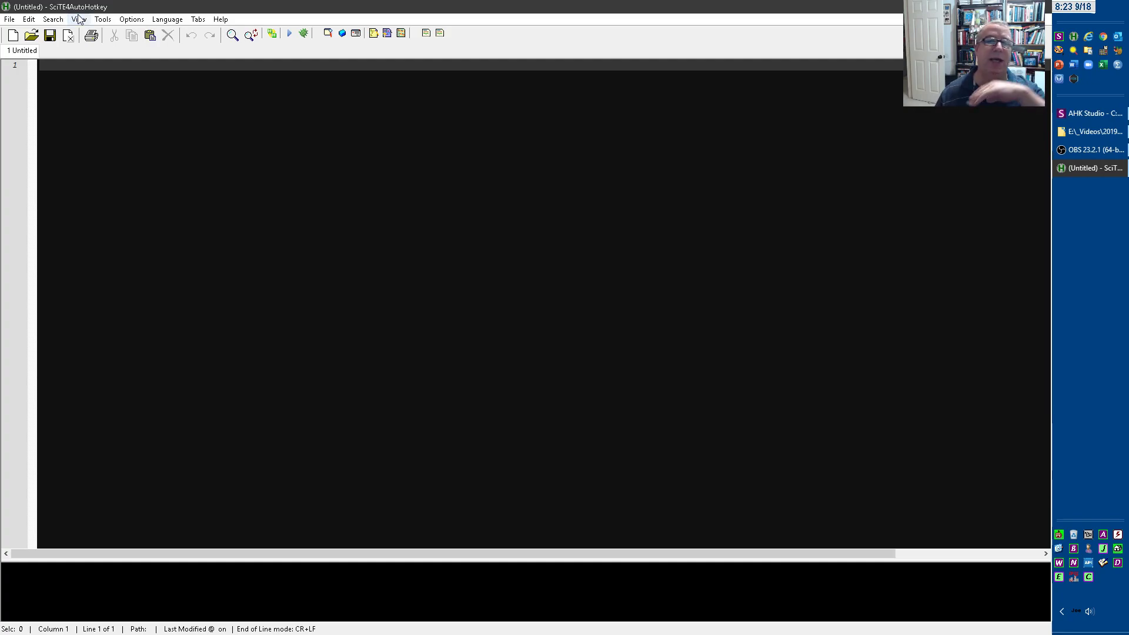
pyautogui.moveTo(301, 60)
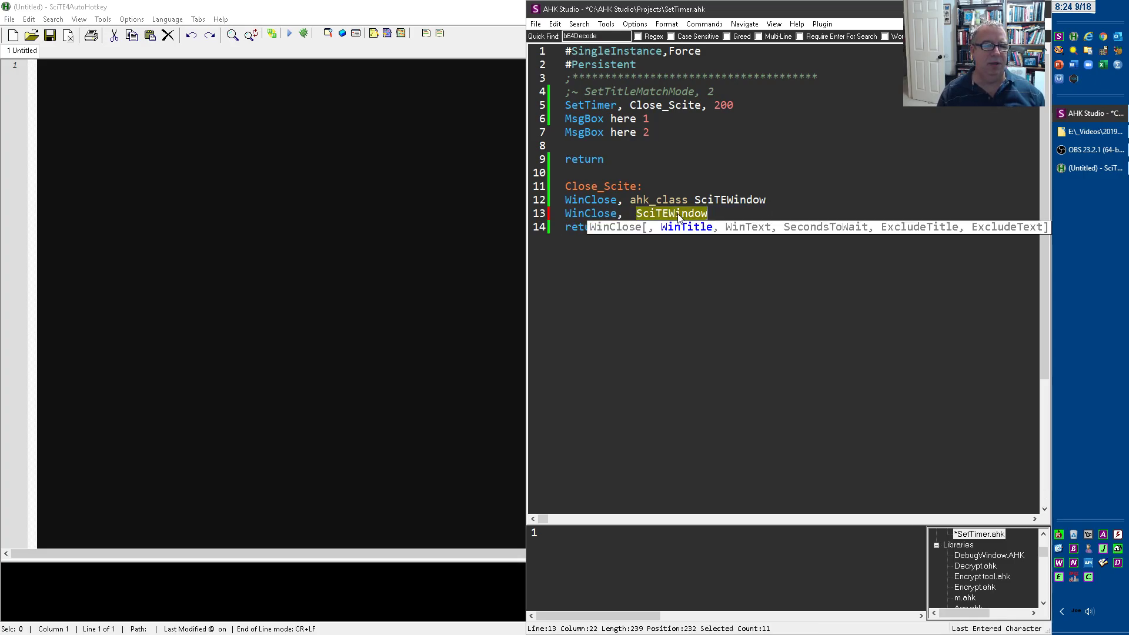
# - Complete the second WinClose to target SciTE4AutoHotkey and select SetTitleMatchMode for help lookup
pyautogui.write('SciTE4AutoHotkey')
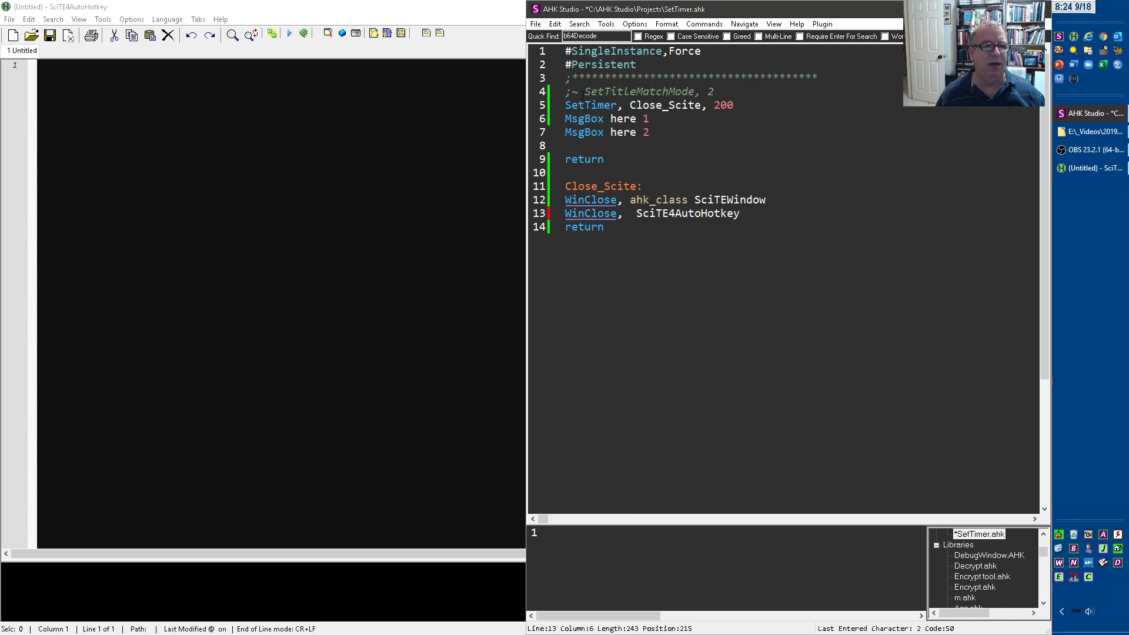
pyautogui.doubleClick(639, 92)
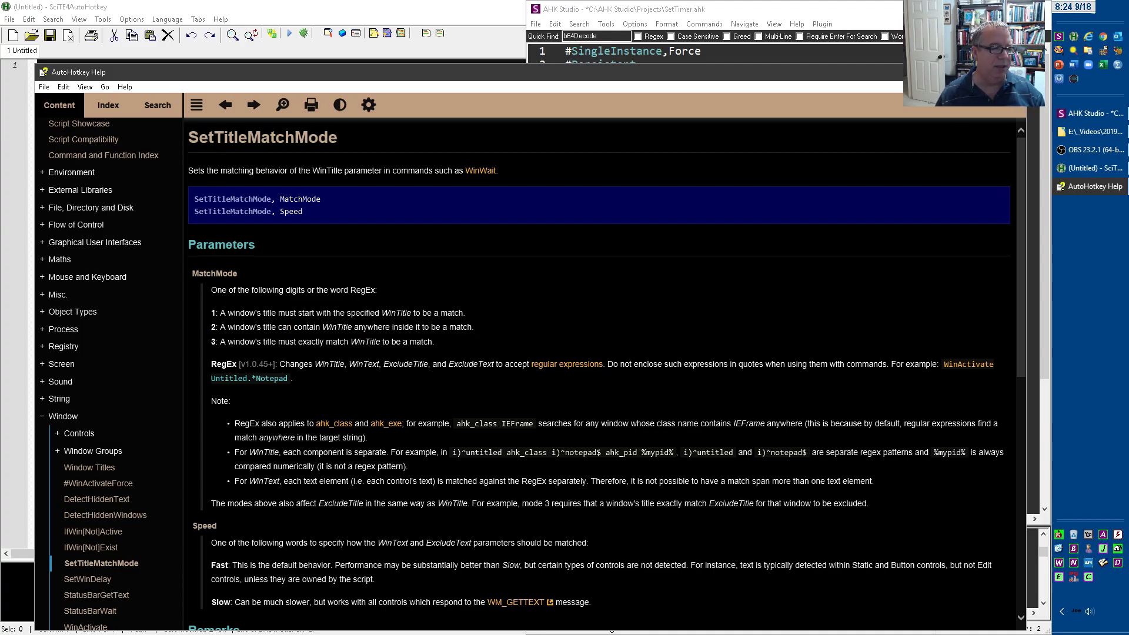
# - Scroll the SetTitleMatchMode help page down past Speed options to Remarks
pyautogui.moveTo(328, 341); pyautogui.dragTo(433, 341)
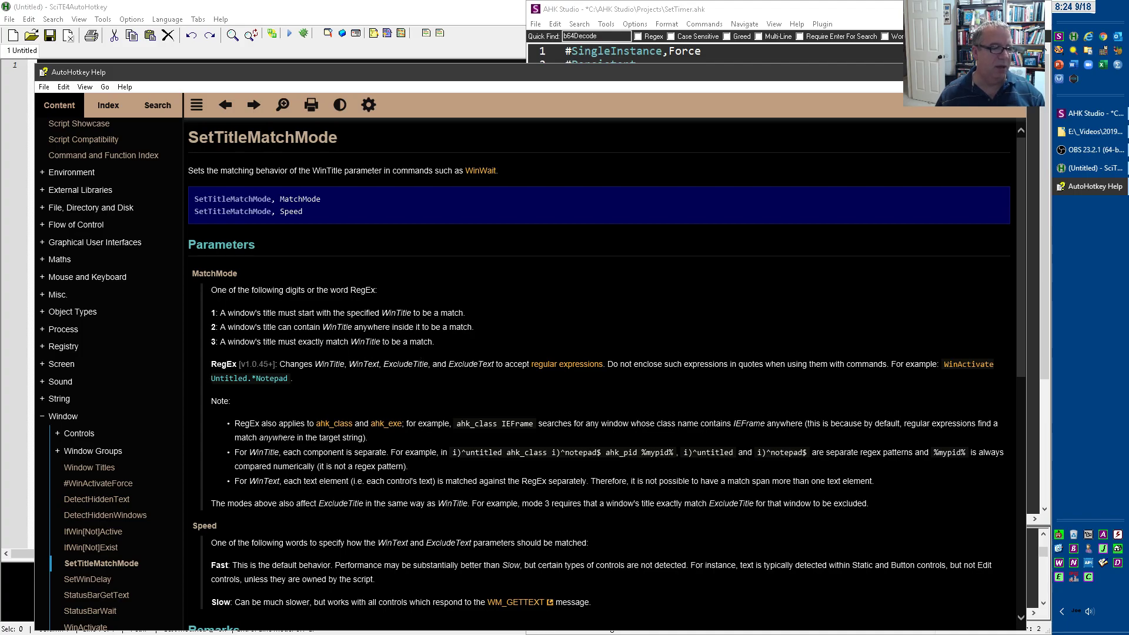
pyautogui.scroll(-3)
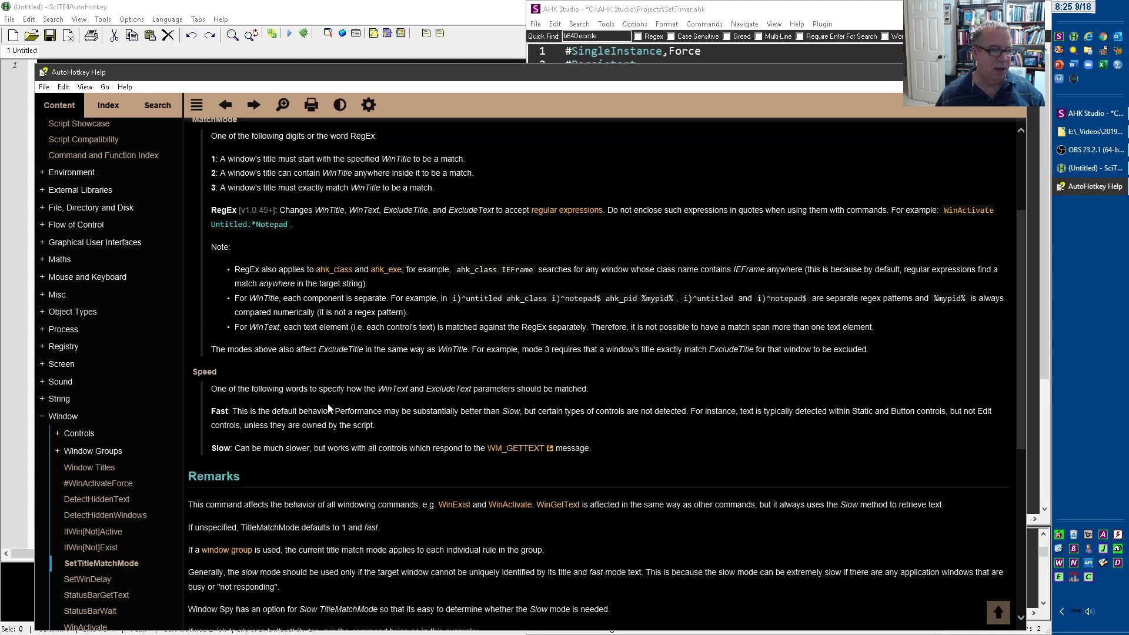
pyautogui.moveTo(301, 438)
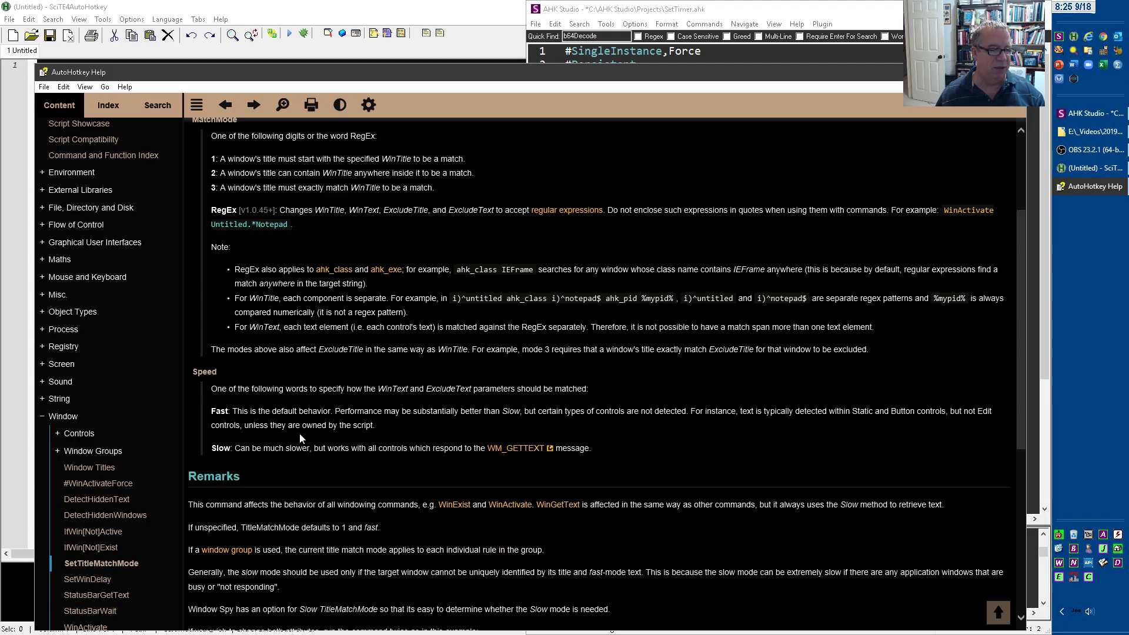